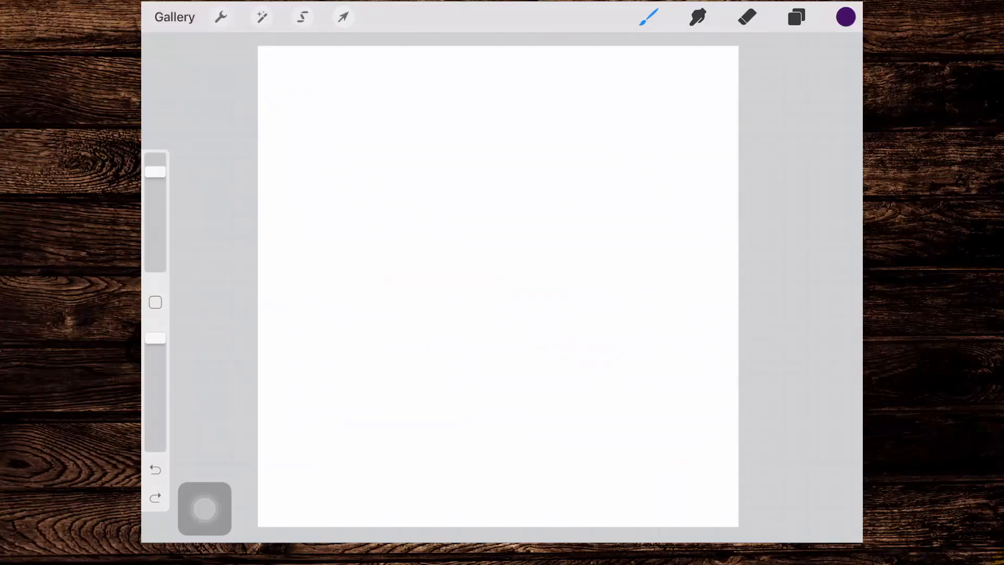
- Draw thick purple diagonal test strokes, then undo them to clear the canvas
left_click(648, 17)
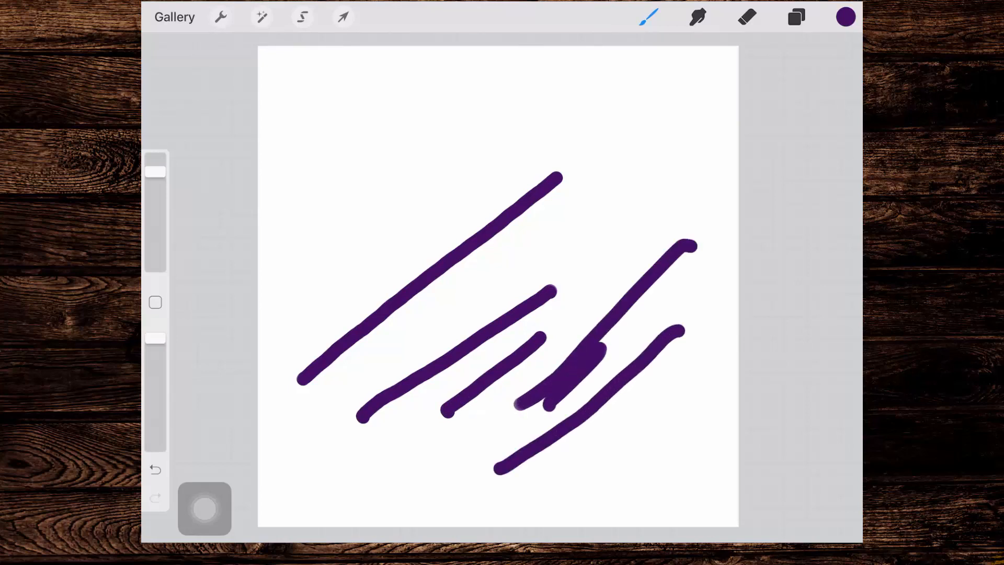
left_click(155, 470)
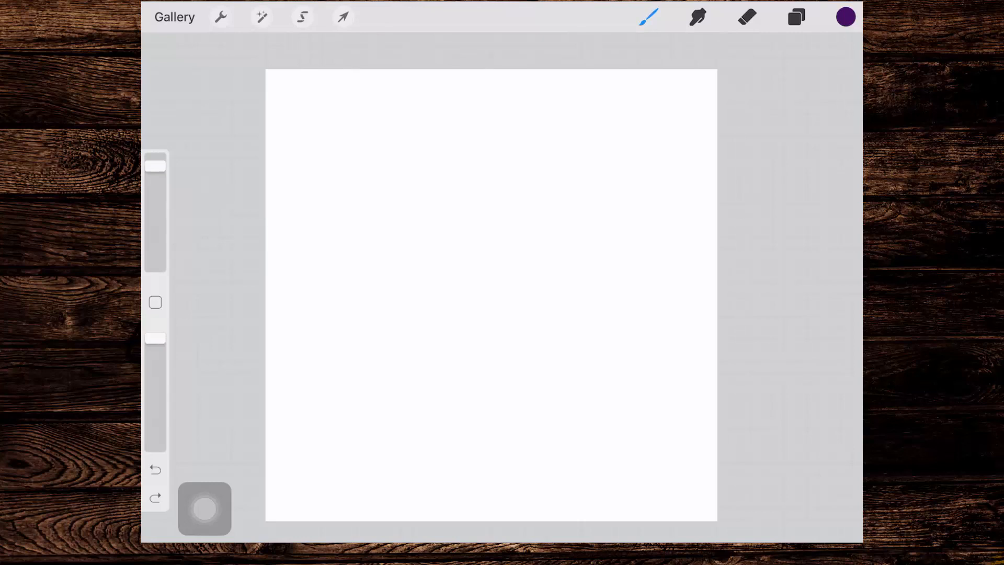
- Review the Studio Pen brush in the Inking set and duplicate it
left_click(648, 17)
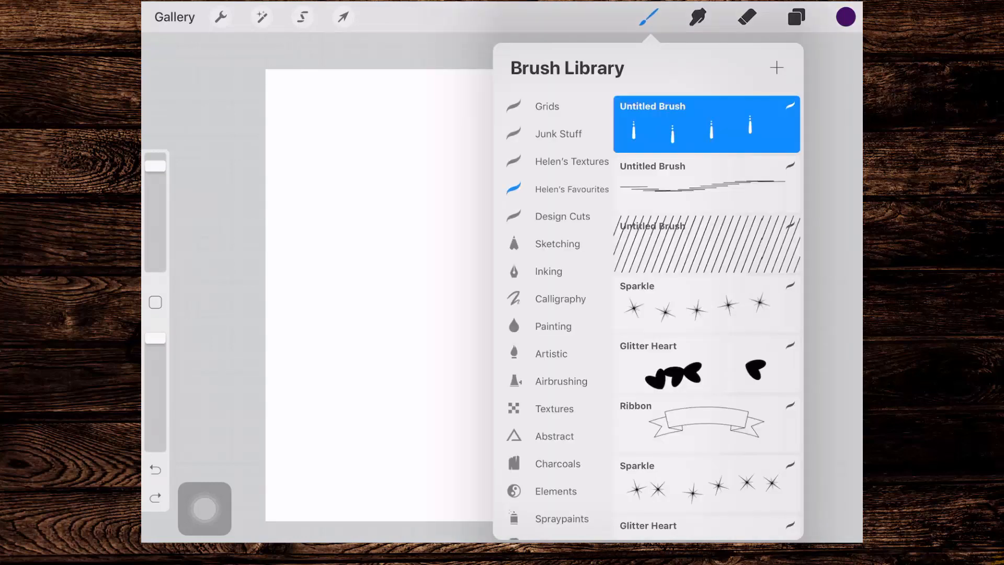
left_click(548, 271)
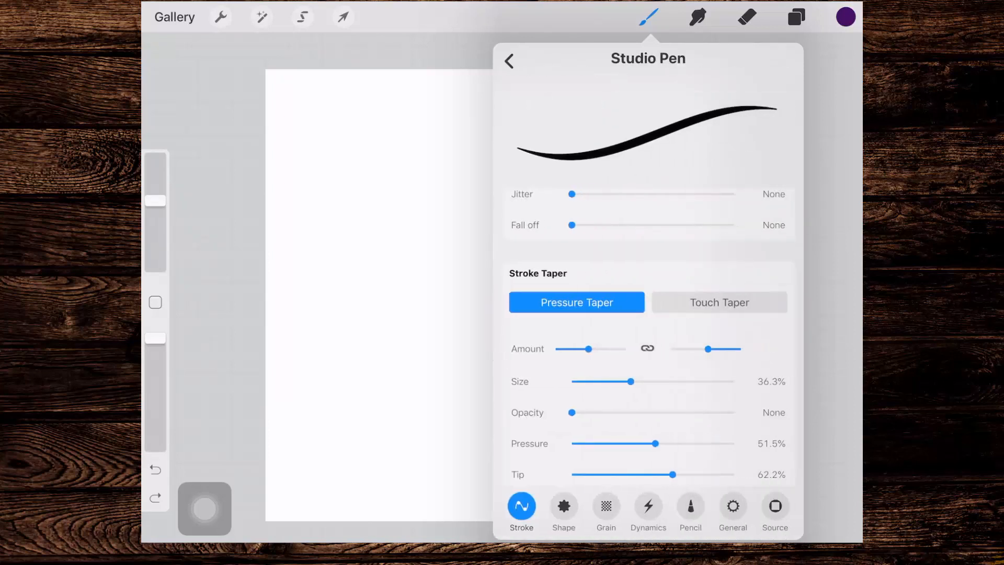
left_click(508, 61)
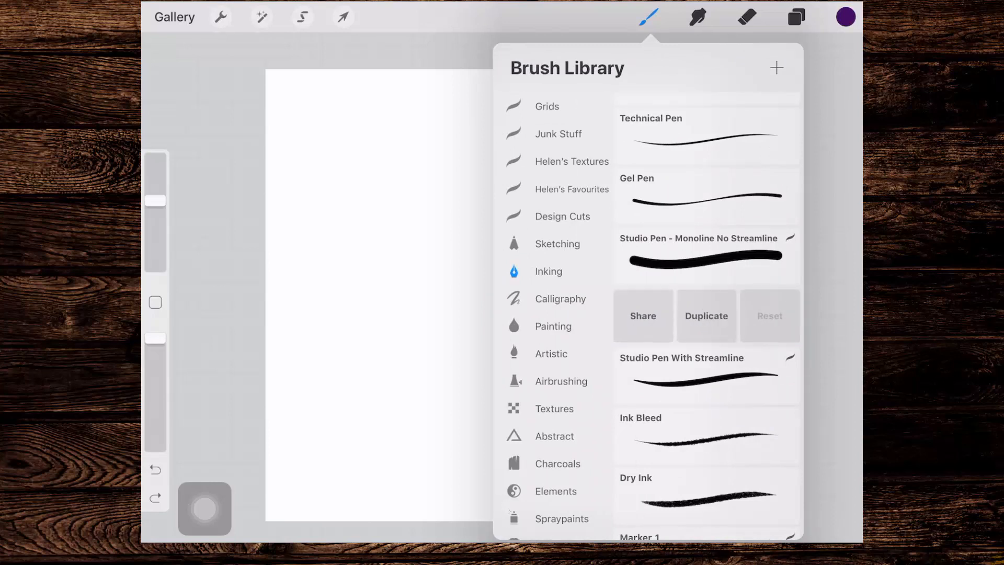
left_click(707, 315)
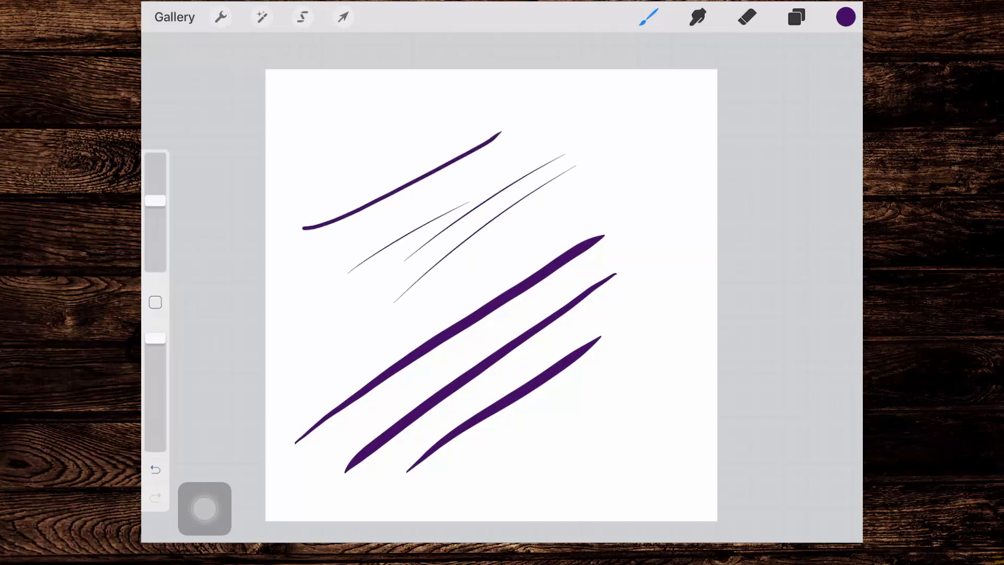
- Undo the two remaining tapered test strokes, leaving the canvas blank
left_click(155, 470)
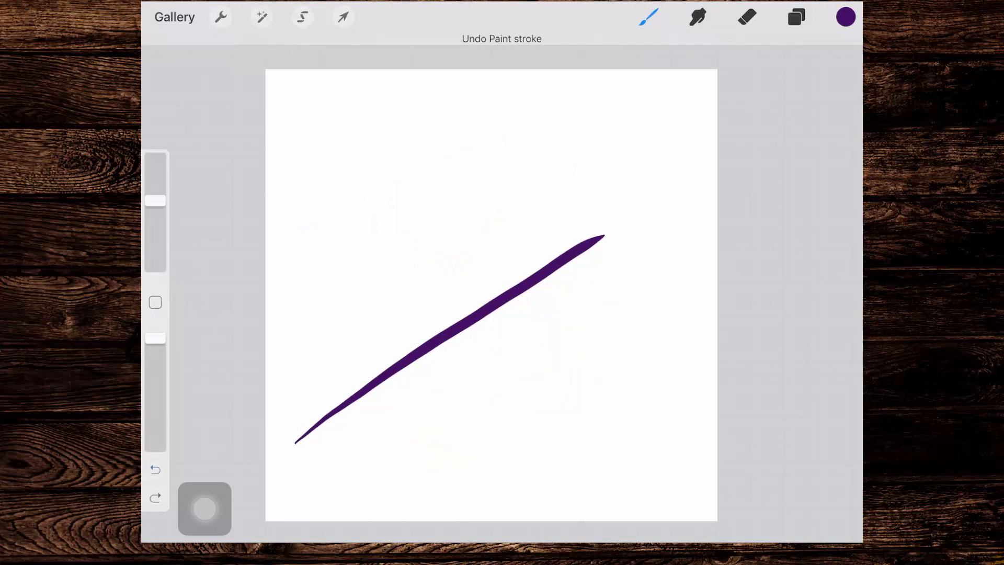
left_click(154, 469)
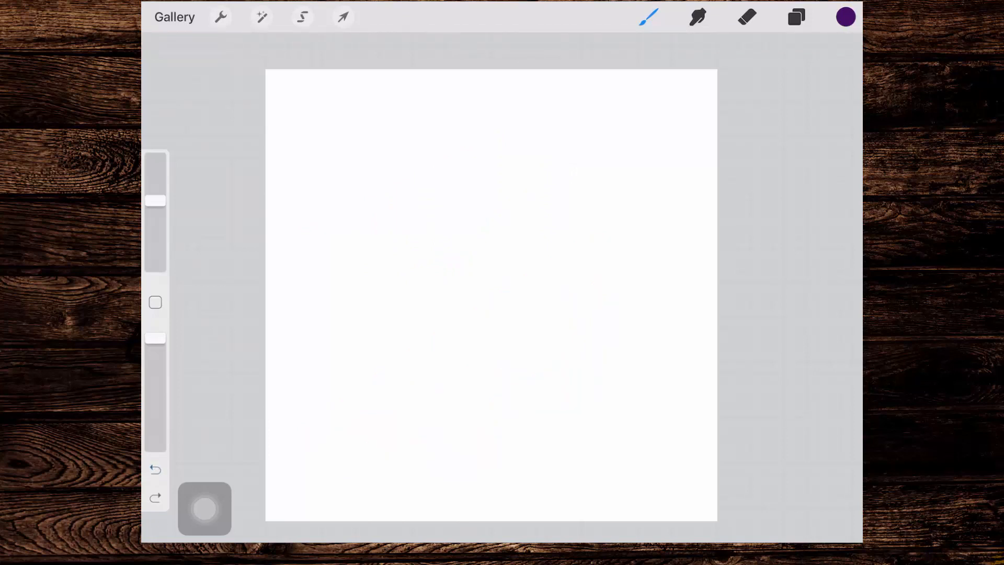
- Name the duplicated brush 'Monoline-streamline' in Brush Studio and confirm
left_click(647, 18)
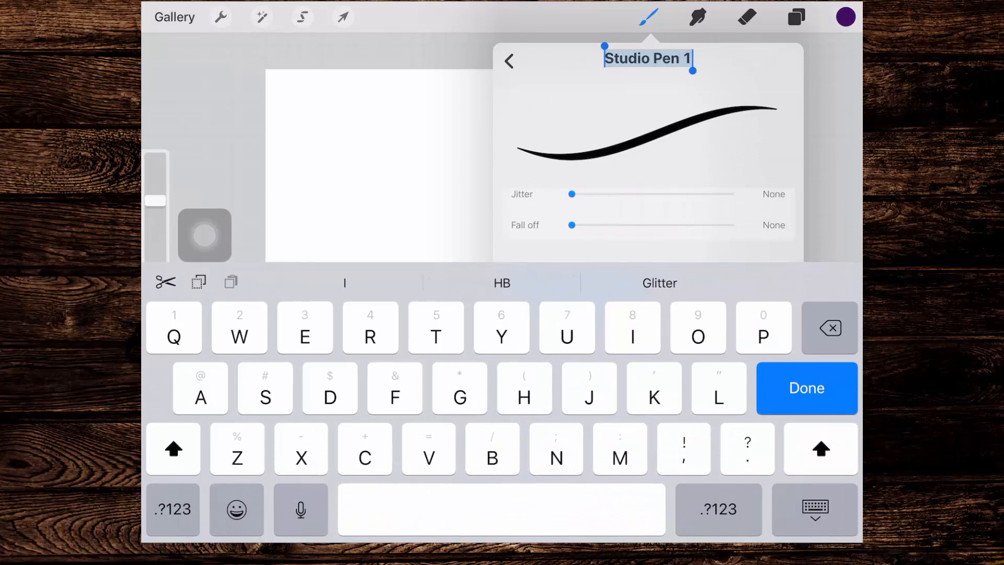
type("Monoline")
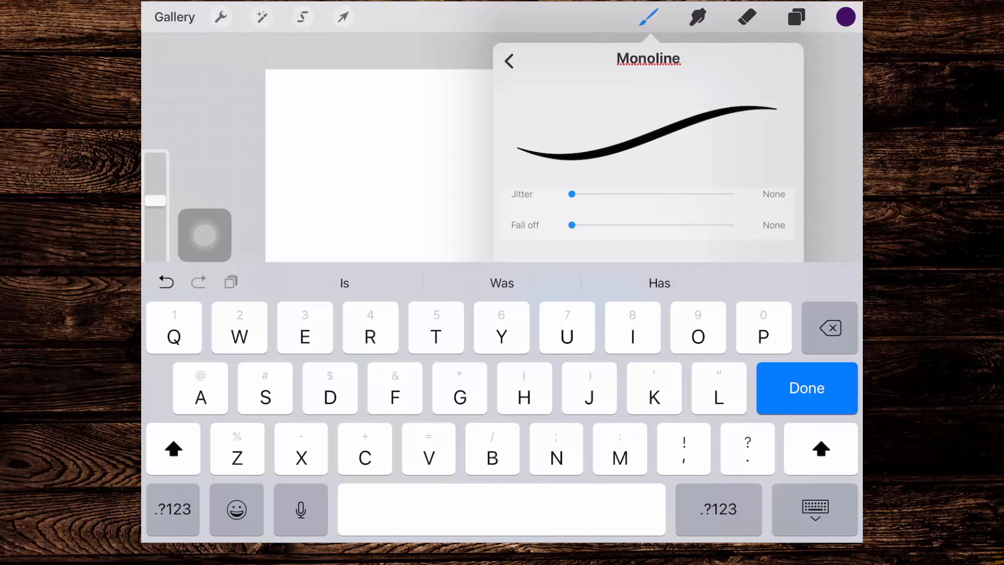
left_click(173, 509)
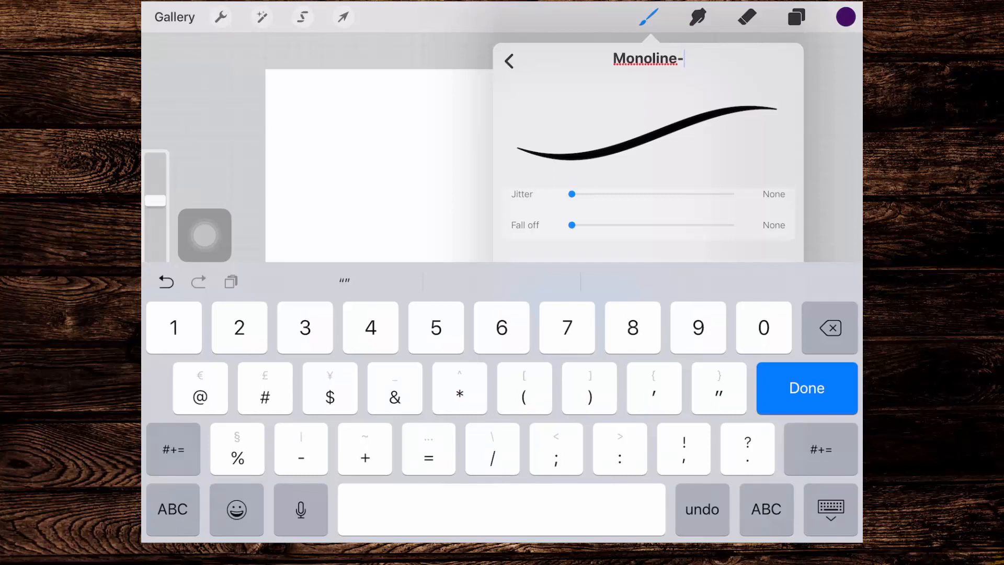
type("streaml")
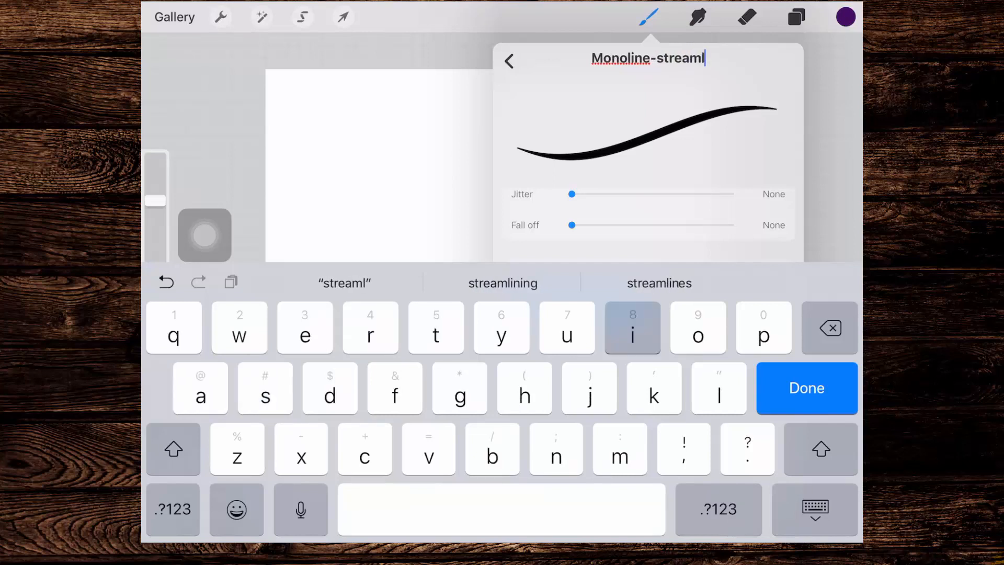
type("ine")
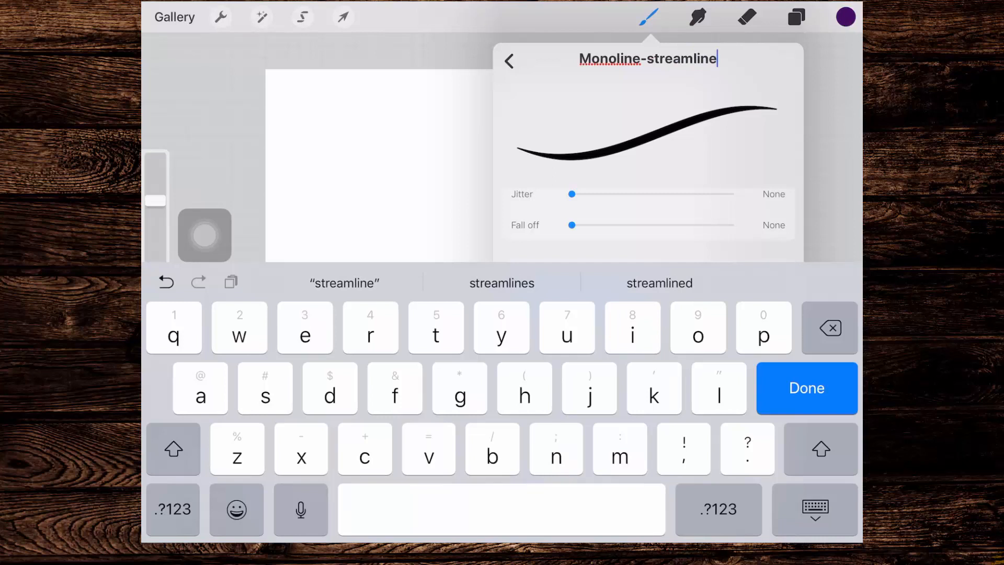
left_click(806, 389)
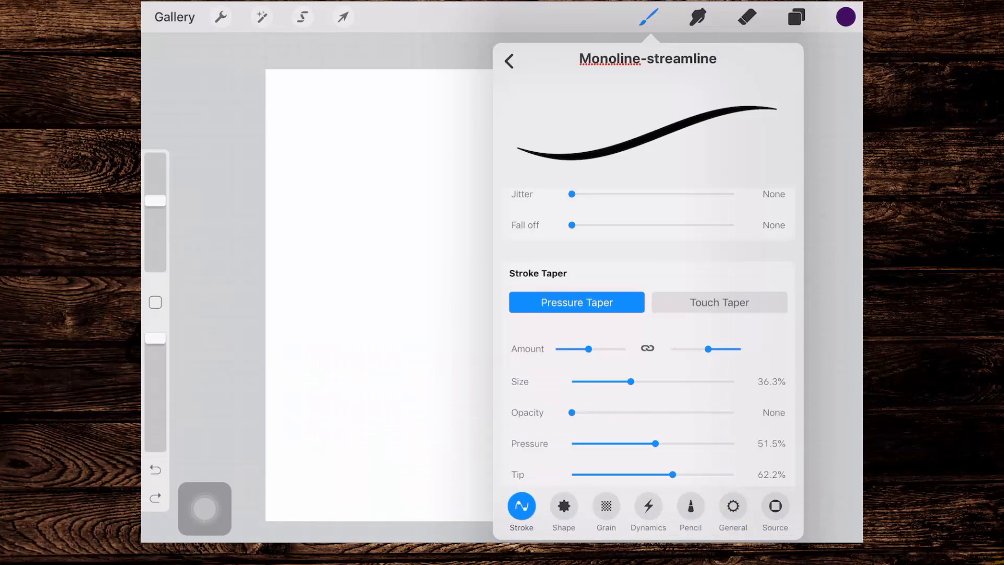
left_click(774, 506)
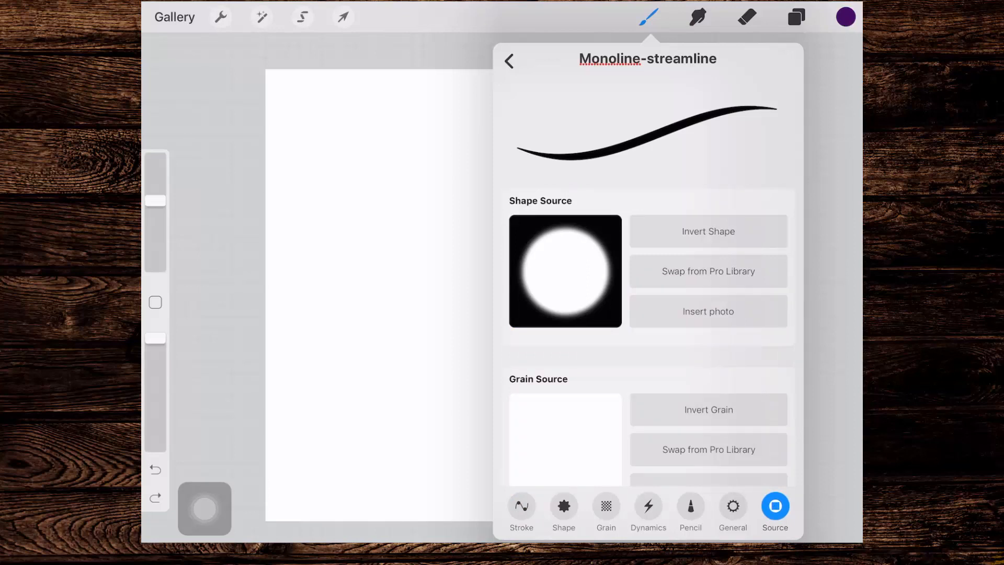
scroll("down", 3)
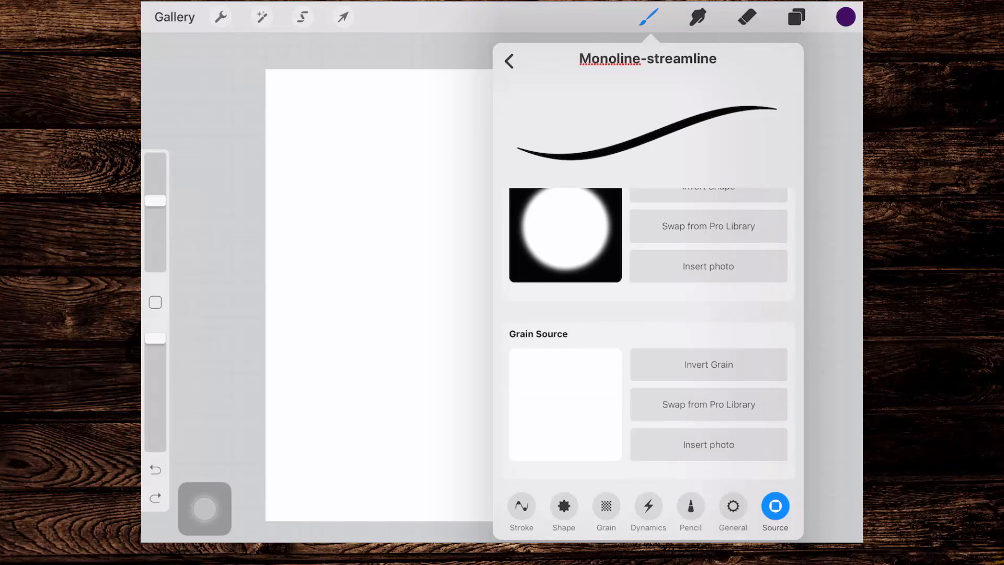
left_click(522, 506)
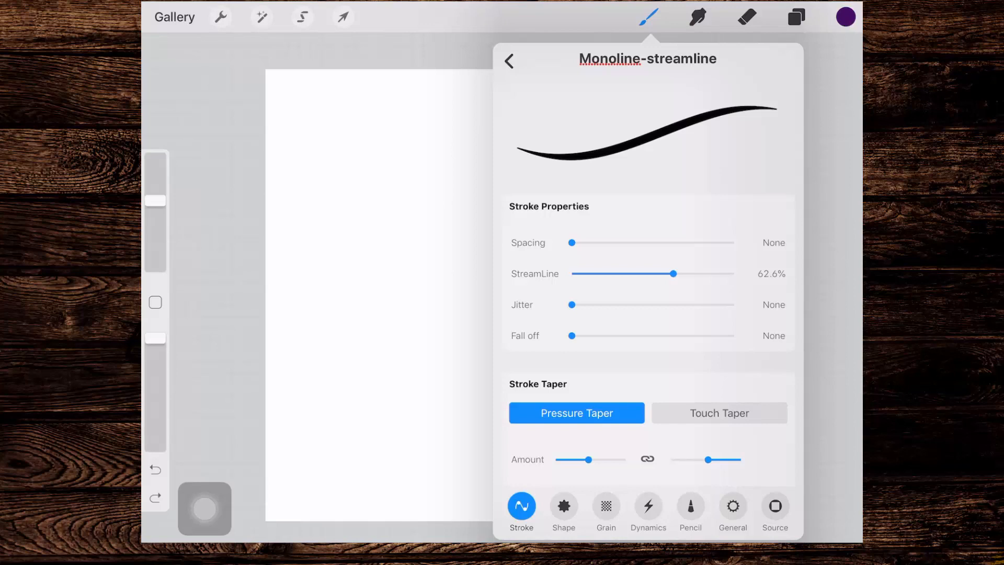
scroll("down", 3)
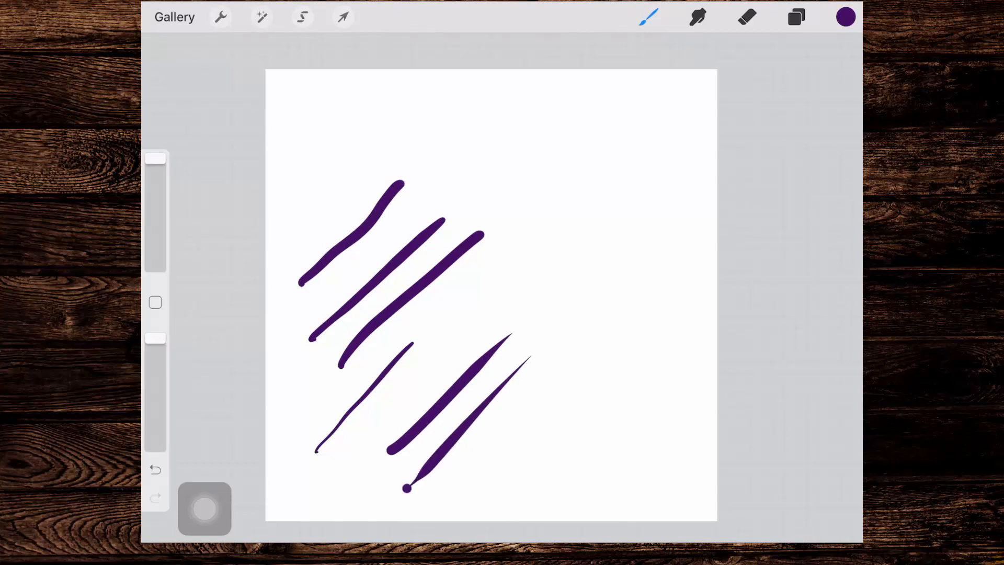
- Undo the last test stroke and reopen Monoline-streamline's untapered stroke settings
left_click(155, 469)
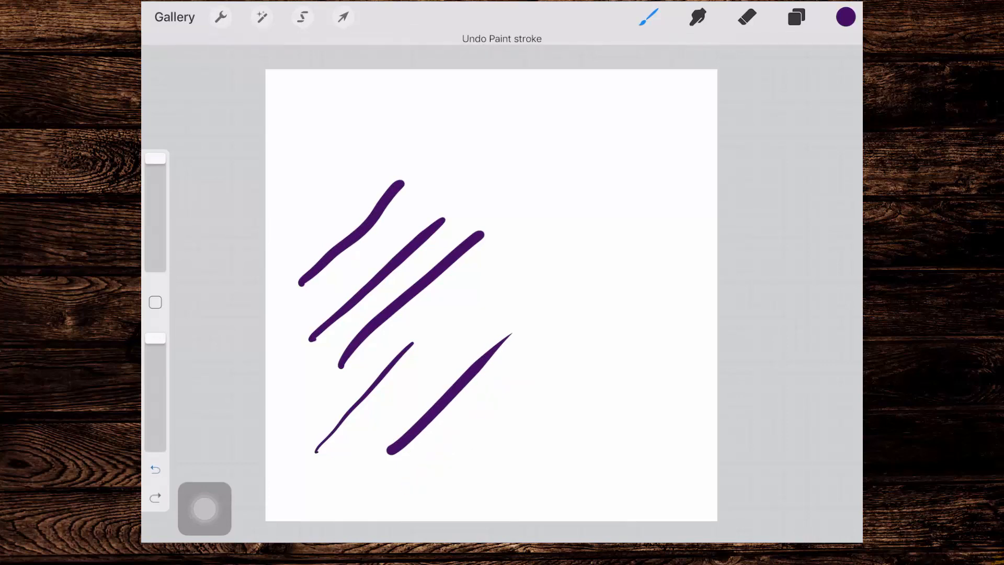
left_click(154, 470)
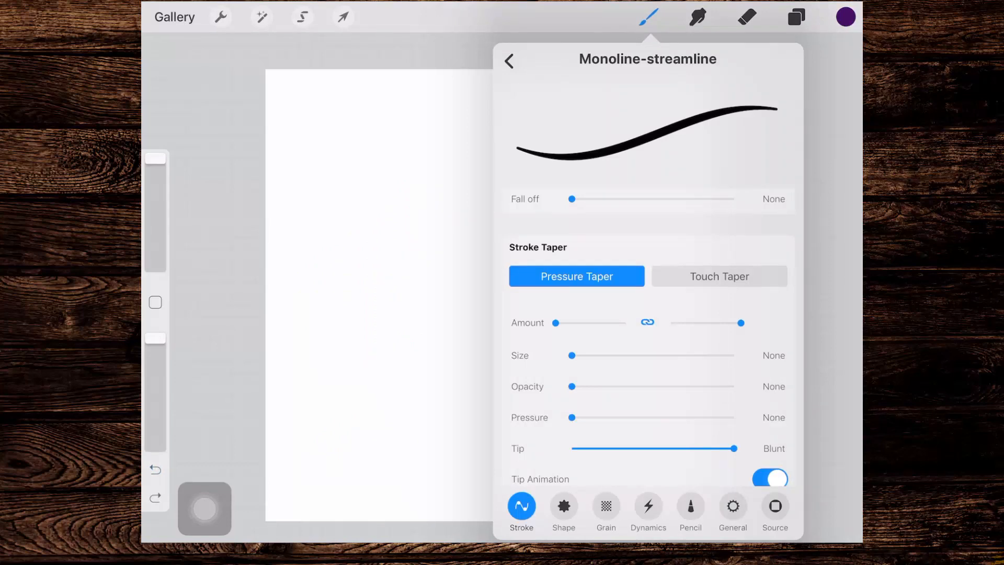
- Set touch taper size and opacity to none, then test even-width lines and an oval
left_click(719, 276)
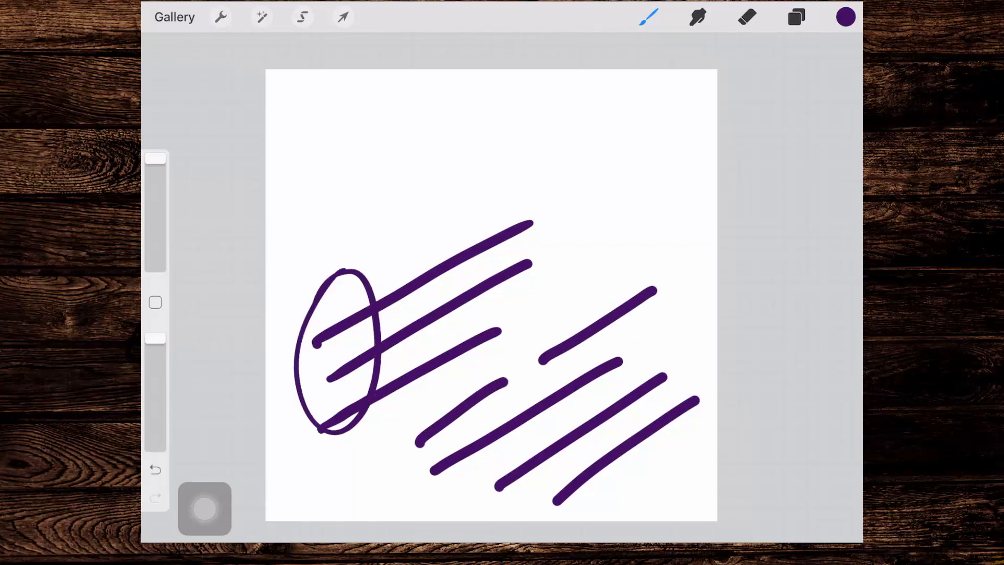
left_click(154, 469)
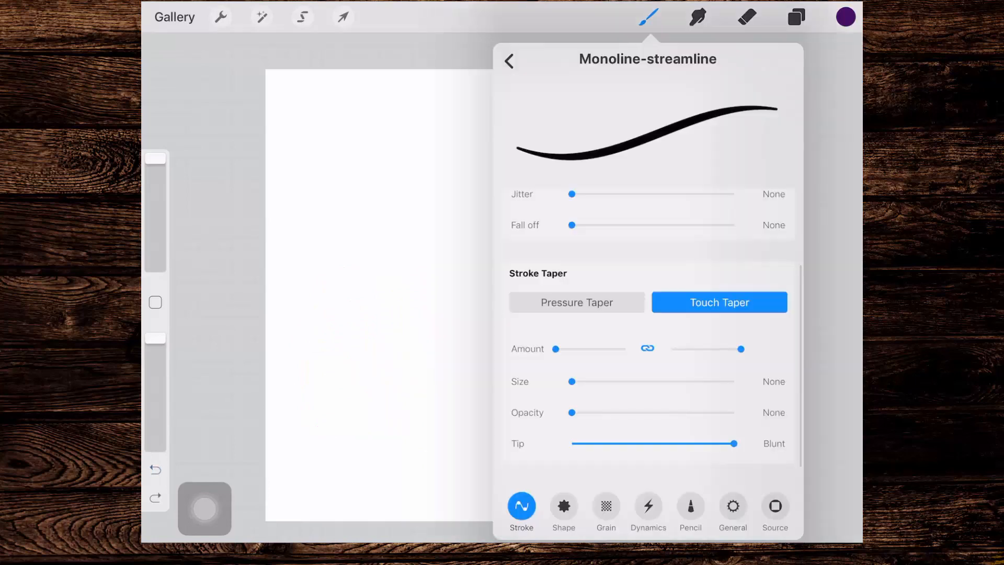
- Set Shape Filtering to Improved and view the grain settings (rolling, 25% scale)
left_click(563, 509)
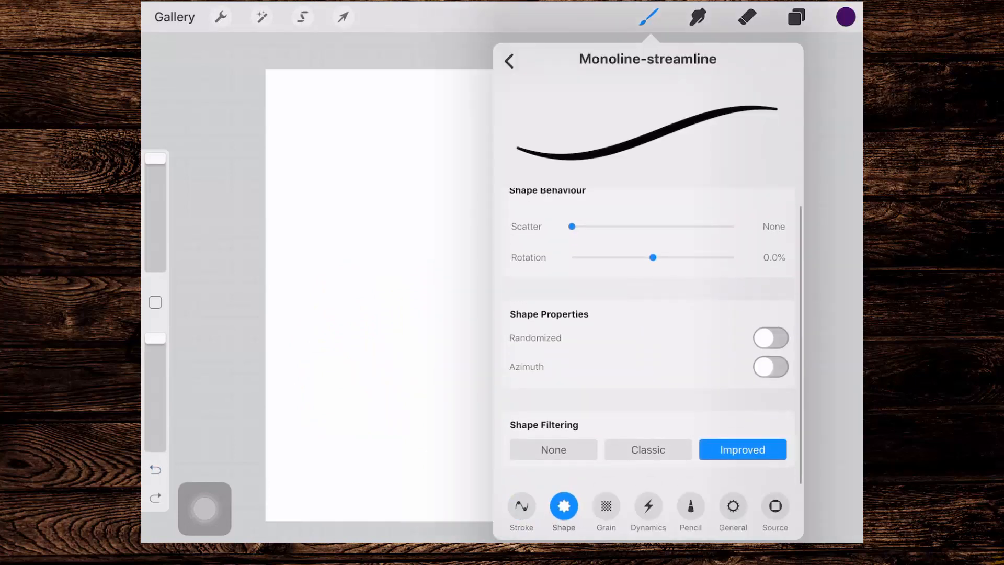
scroll("down", 3)
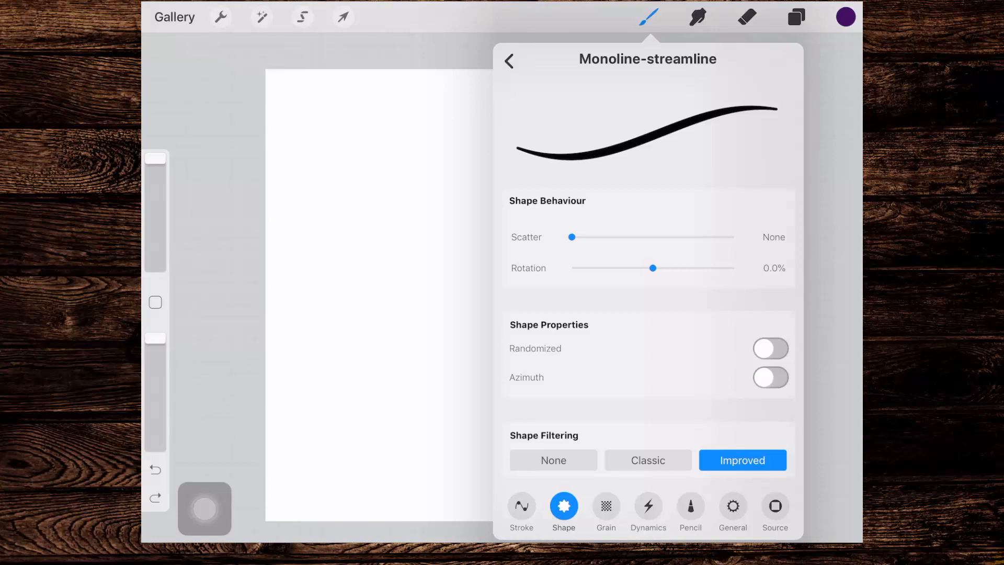
left_click(552, 460)
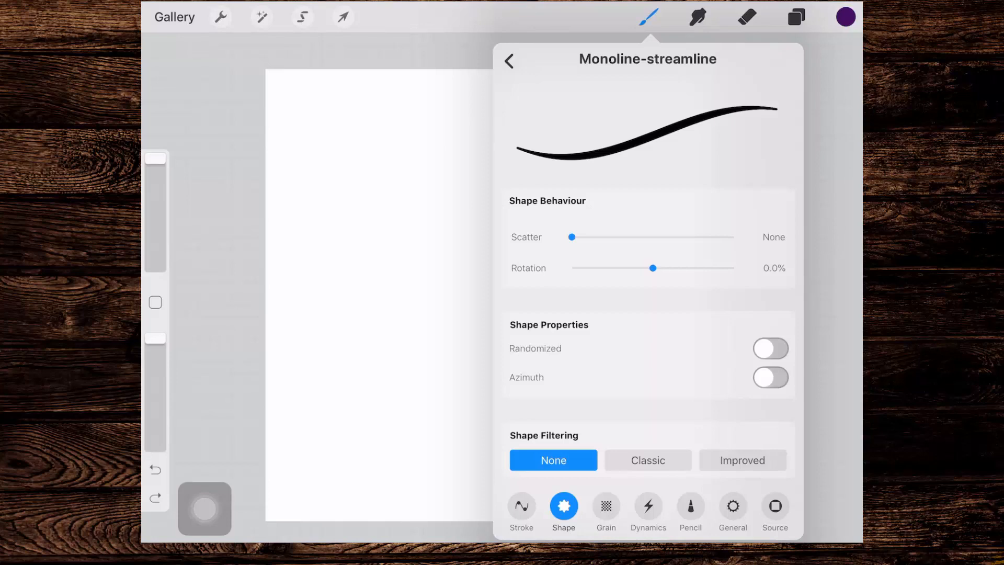
left_click(742, 460)
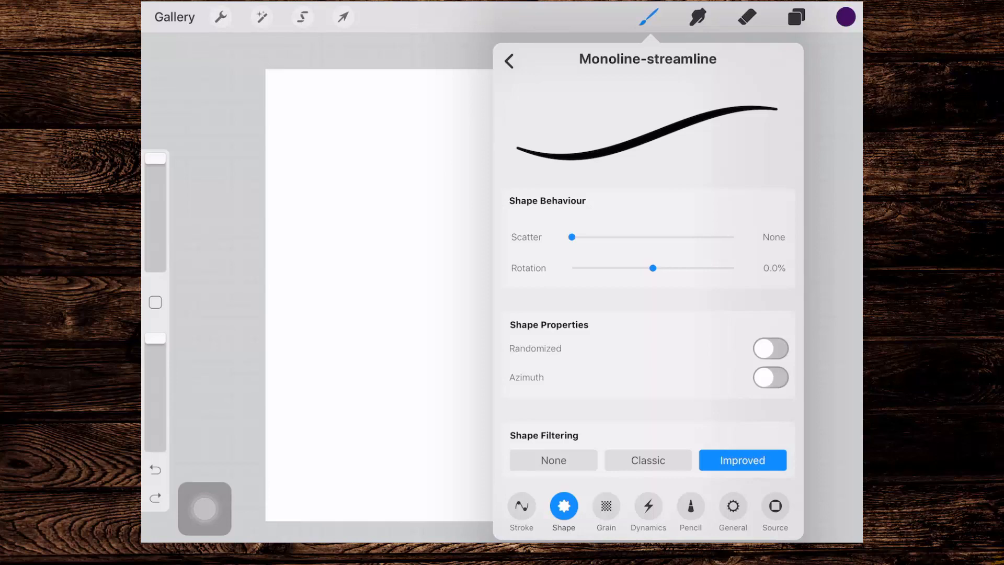
left_click(605, 508)
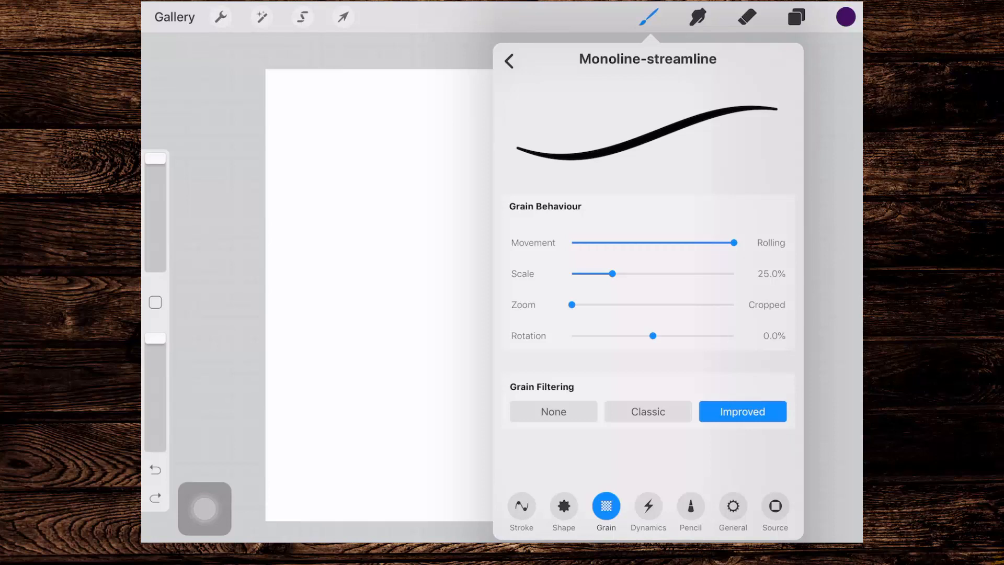
- Show dynamics settings: accumulative on, flow at max, speed and jitter at zero
left_click(648, 506)
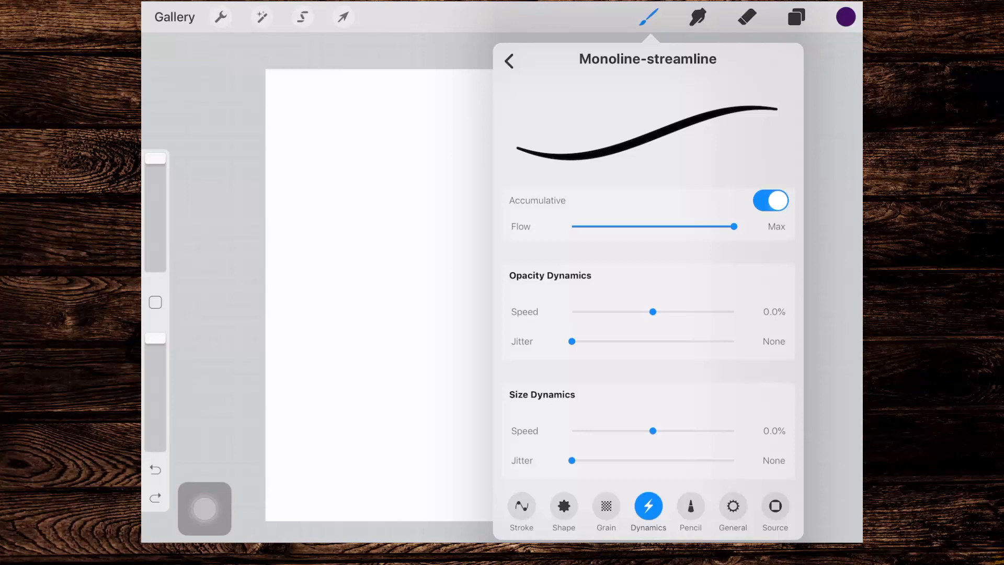
- Try Normal and Glazed, settle on Wet Mix rendering, and confirm opacity/size dynamics at none
scroll("down", 3)
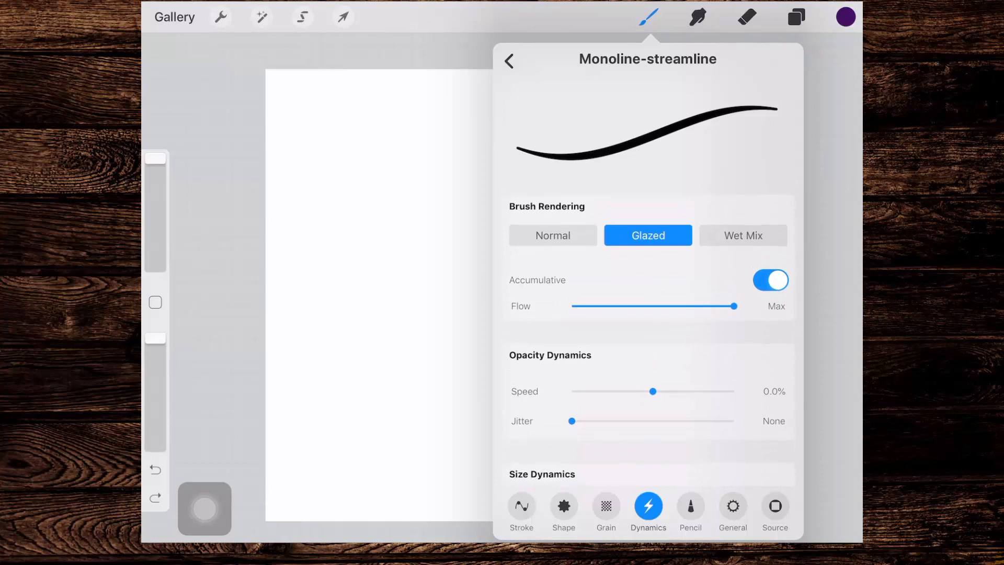
left_click(553, 235)
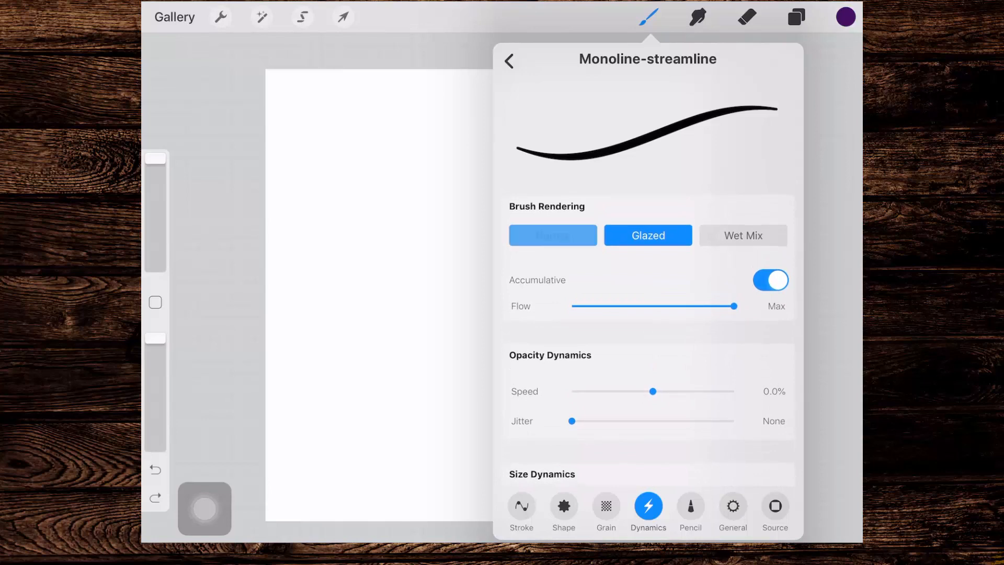
left_click(743, 235)
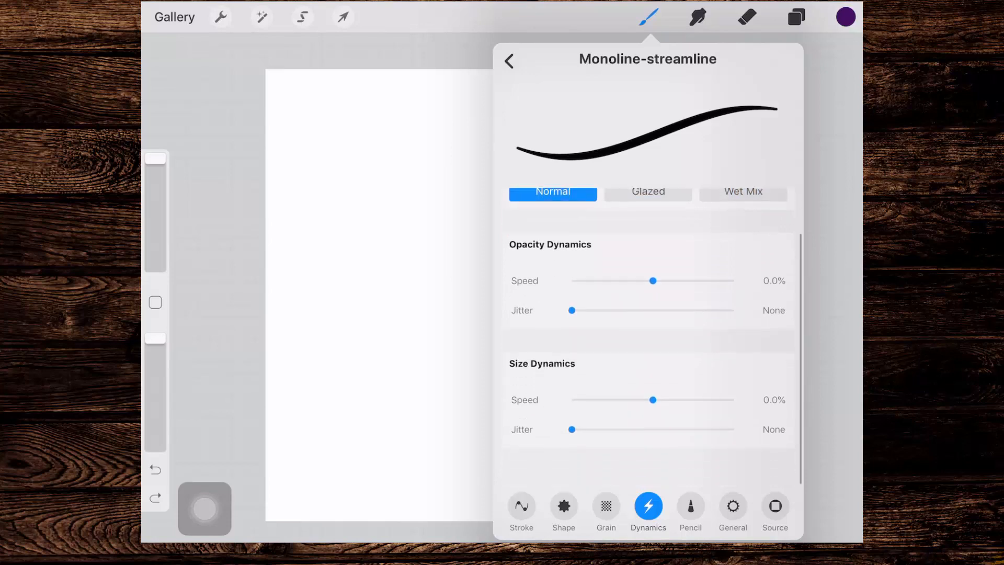
scroll("down", 3)
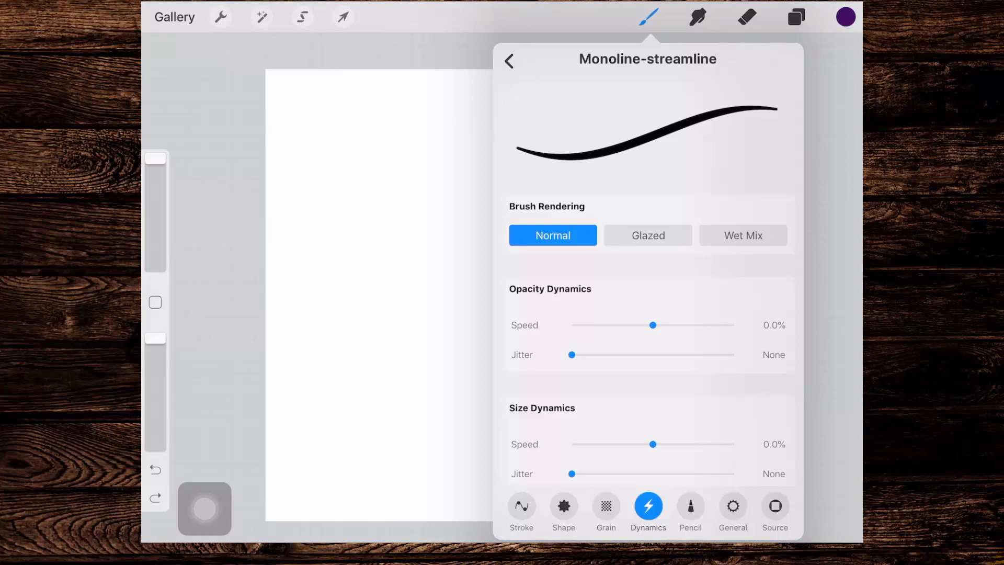
left_click(647, 234)
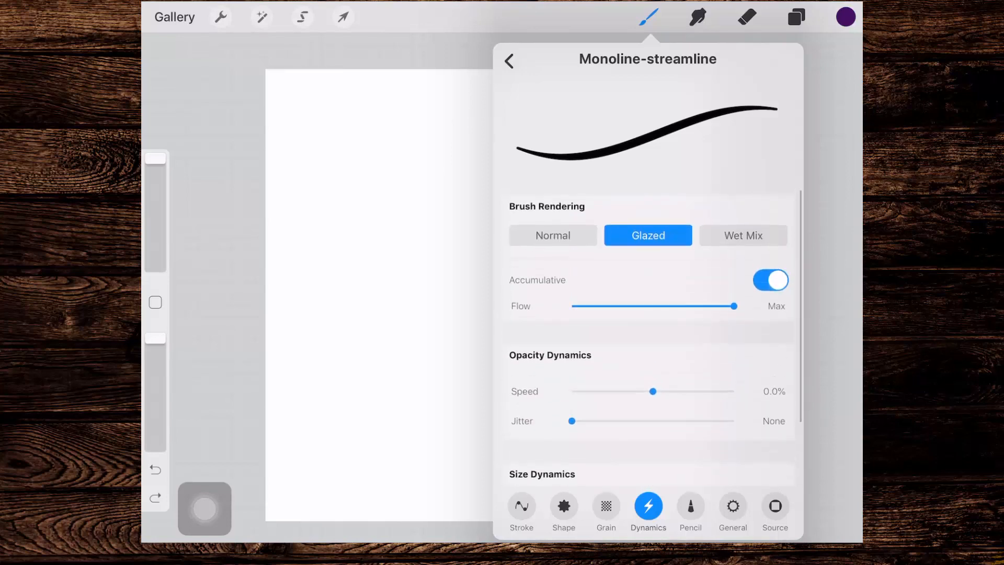
left_click(743, 235)
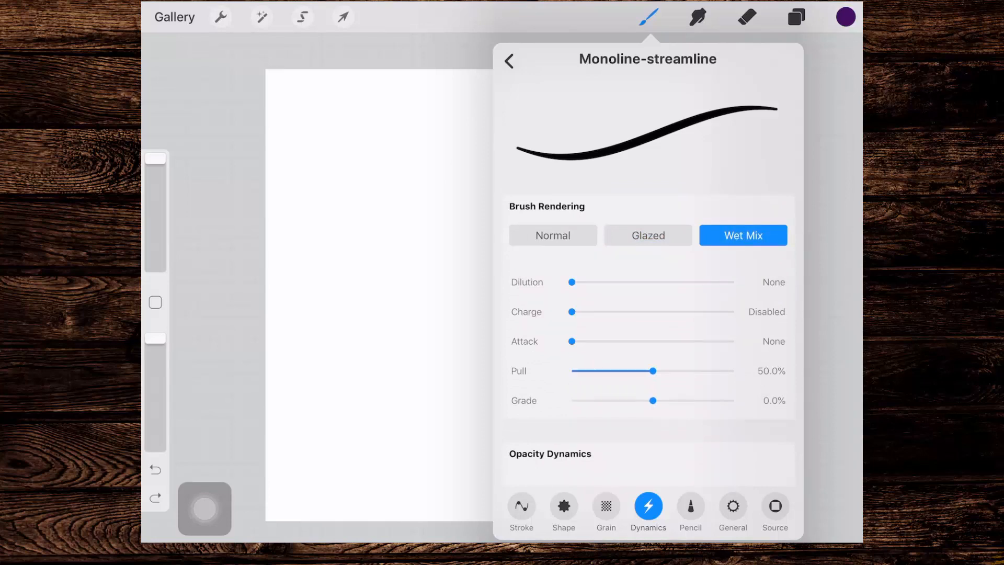
scroll("down", 3)
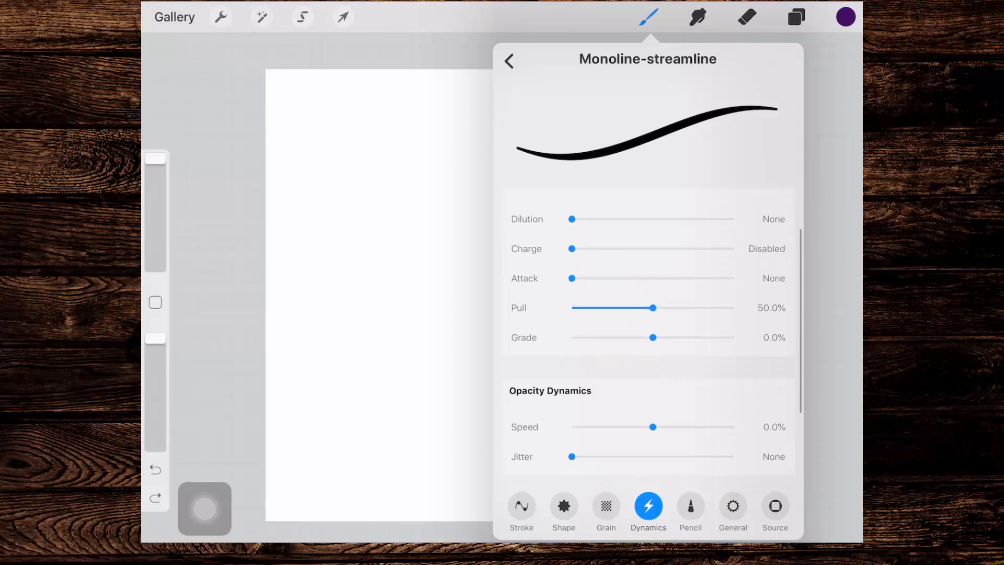
scroll("down", 3)
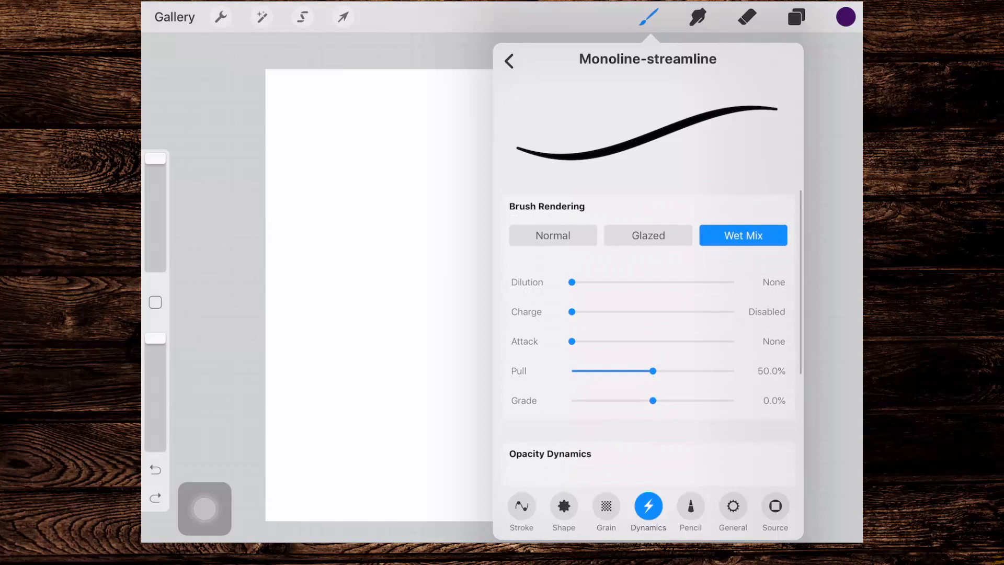
scroll("down", 3)
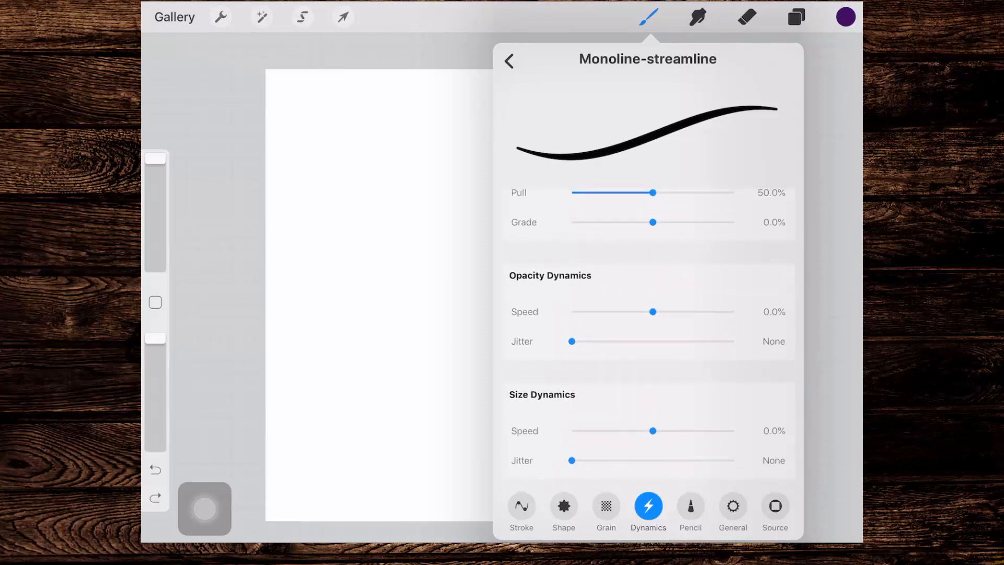
- Confirm every Apple Pencil tilt effect is none, then view general properties
left_click(690, 509)
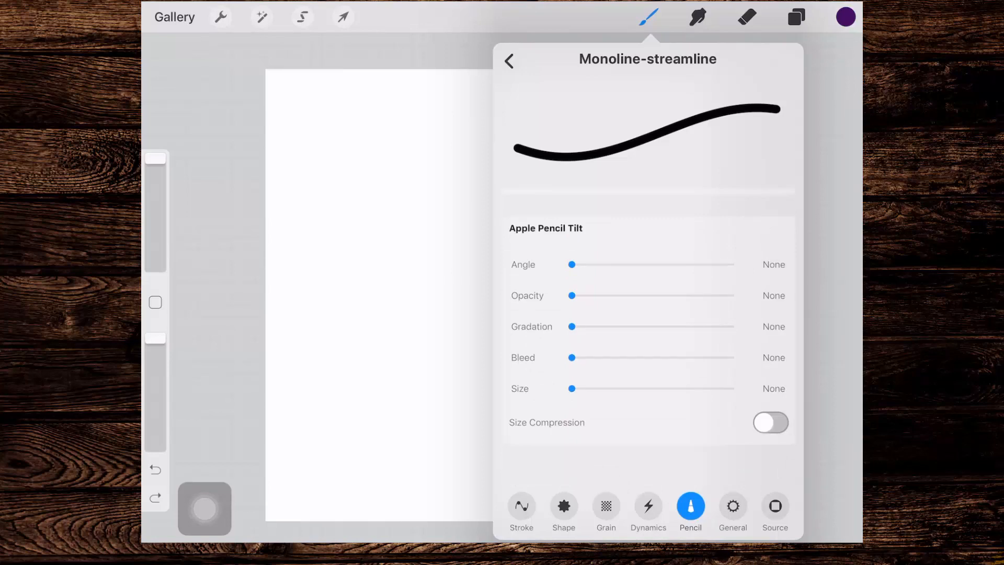
left_click(733, 506)
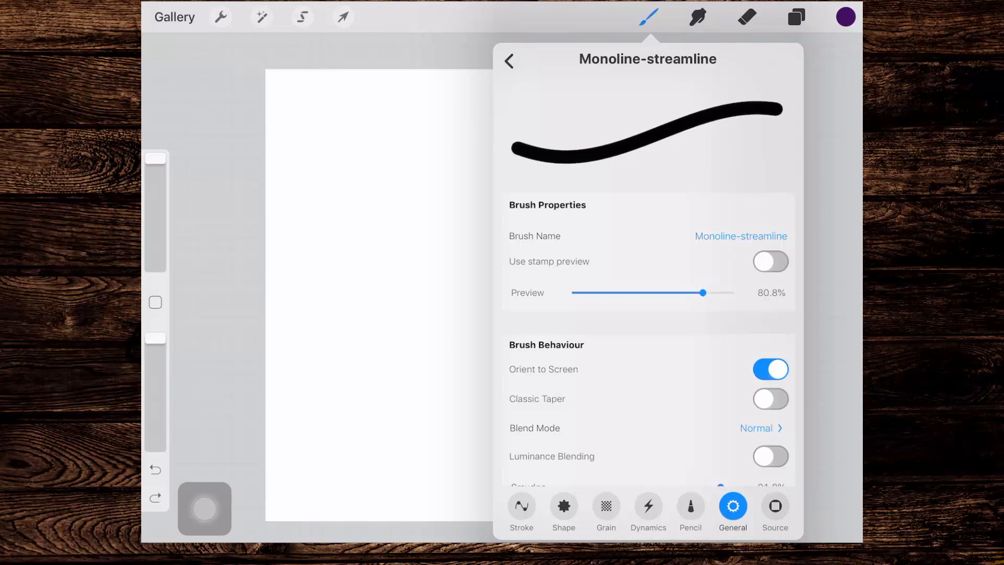
- Scroll the General settings to Size Limits and set the maximum size to 66.6%
scroll("down", 3)
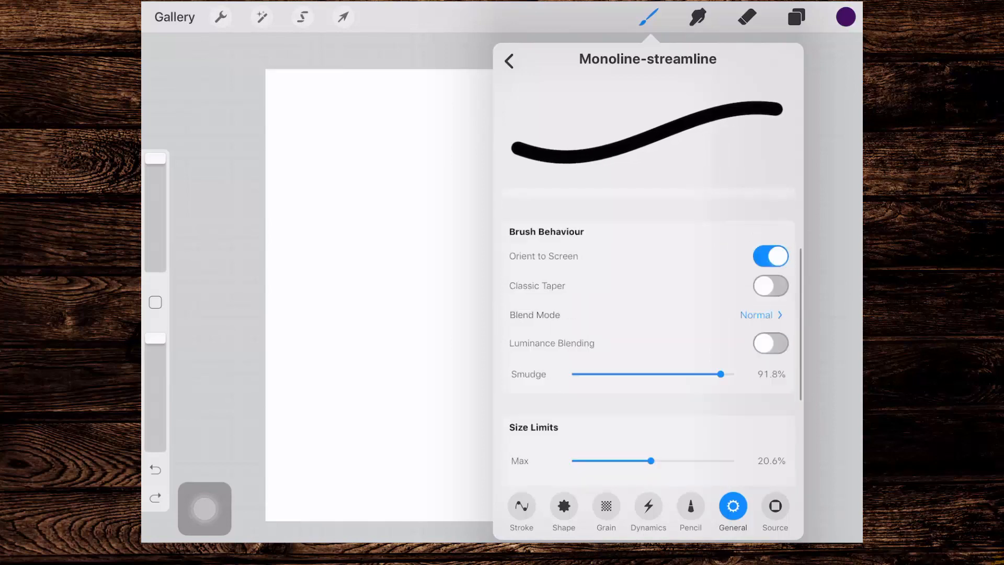
scroll("down", 3)
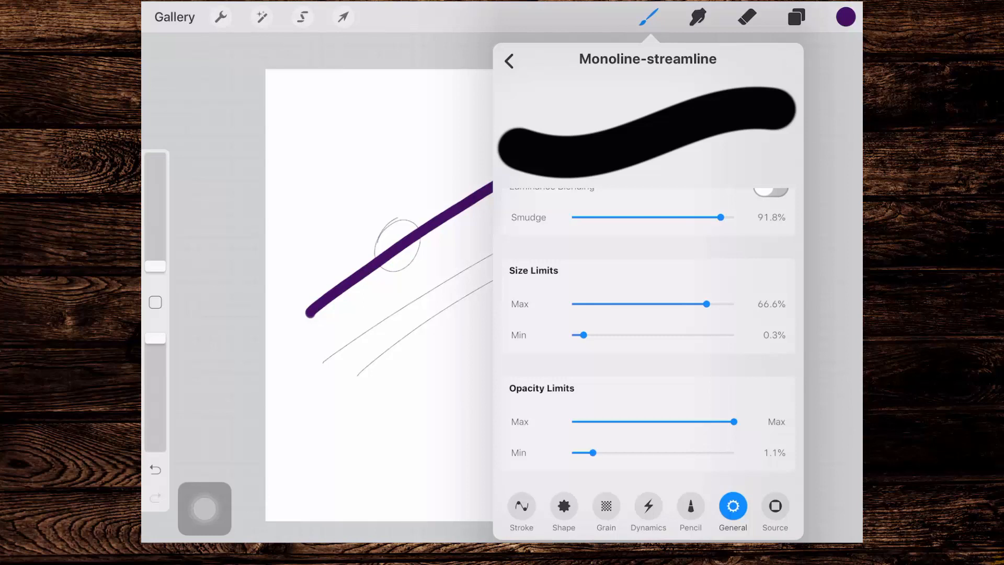
scroll("up", 3)
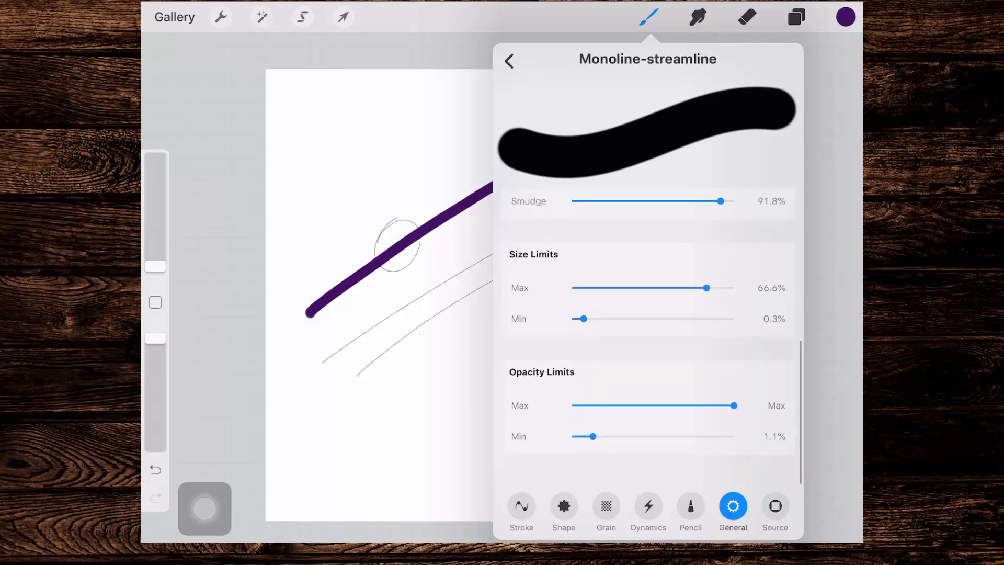
scroll("down", 3)
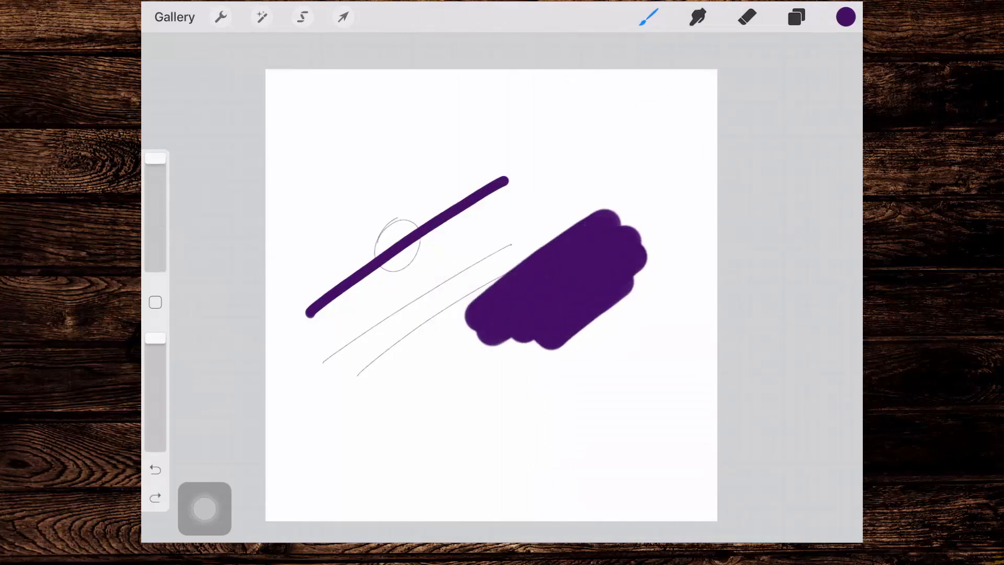
- Reopen the Monoline-streamline brush settings and set Size Limits Max to 95%
left_click(648, 17)
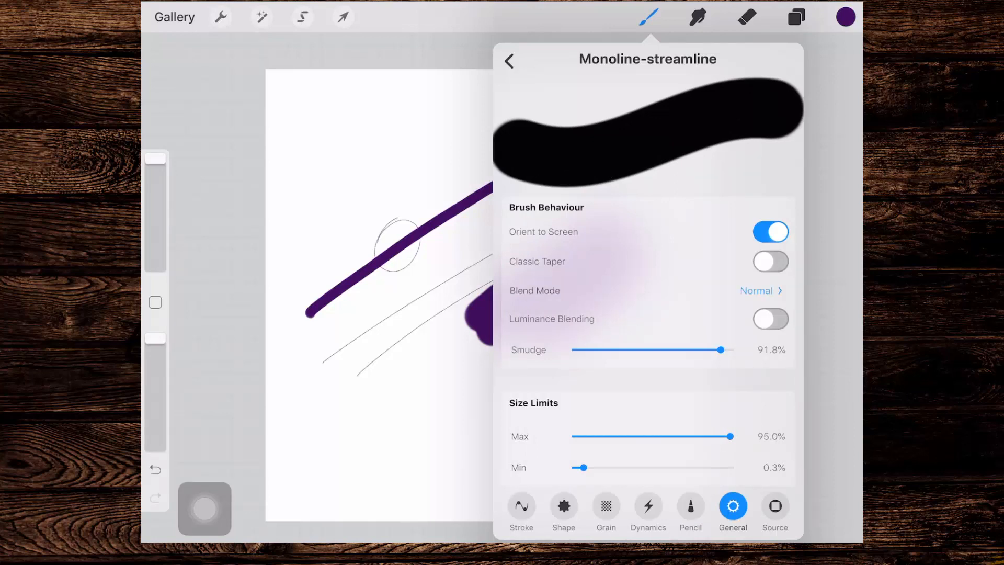
- Check the Dynamics tab, paint two large purple blobs at 95% size, and open Layers
left_click(649, 506)
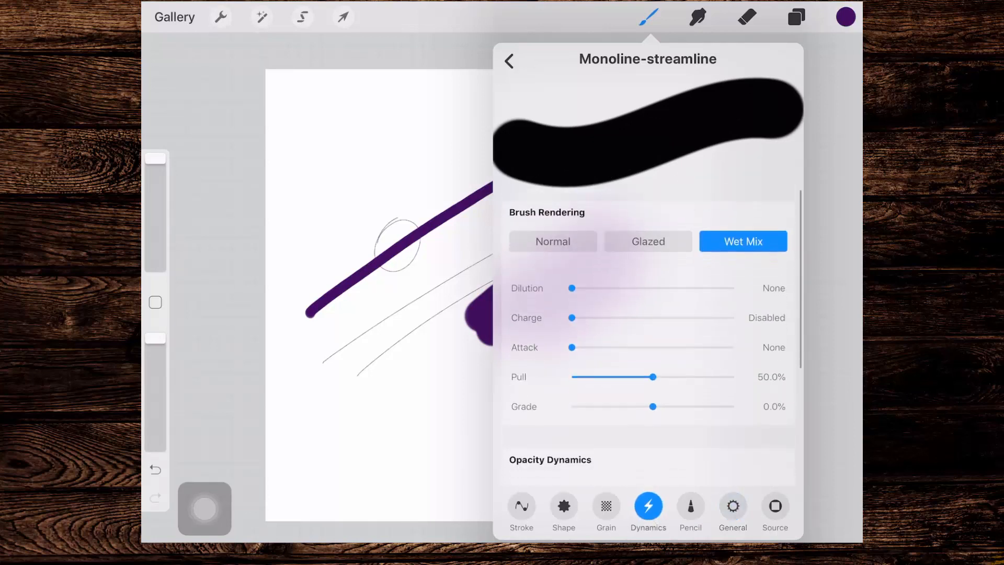
left_click(647, 235)
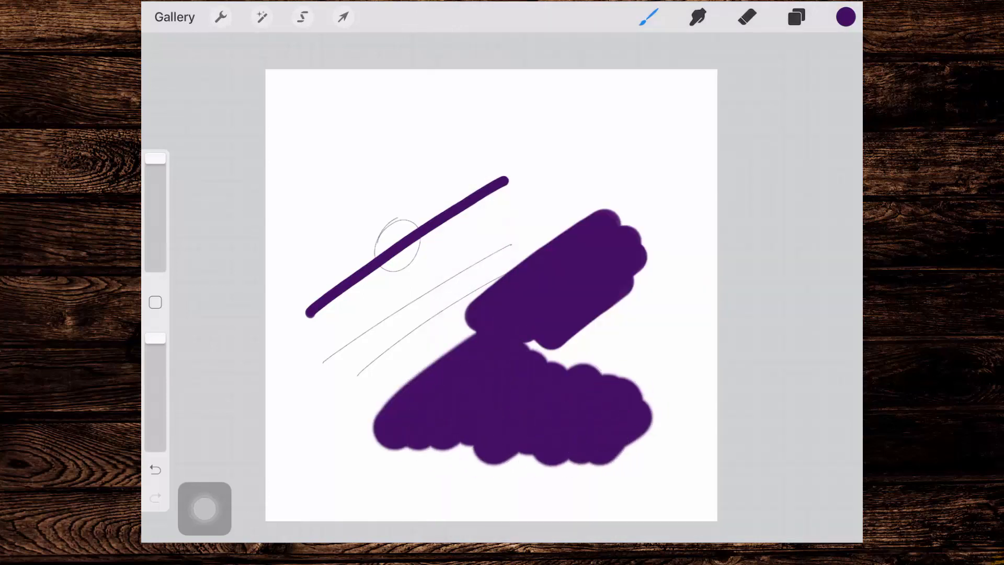
left_click(648, 18)
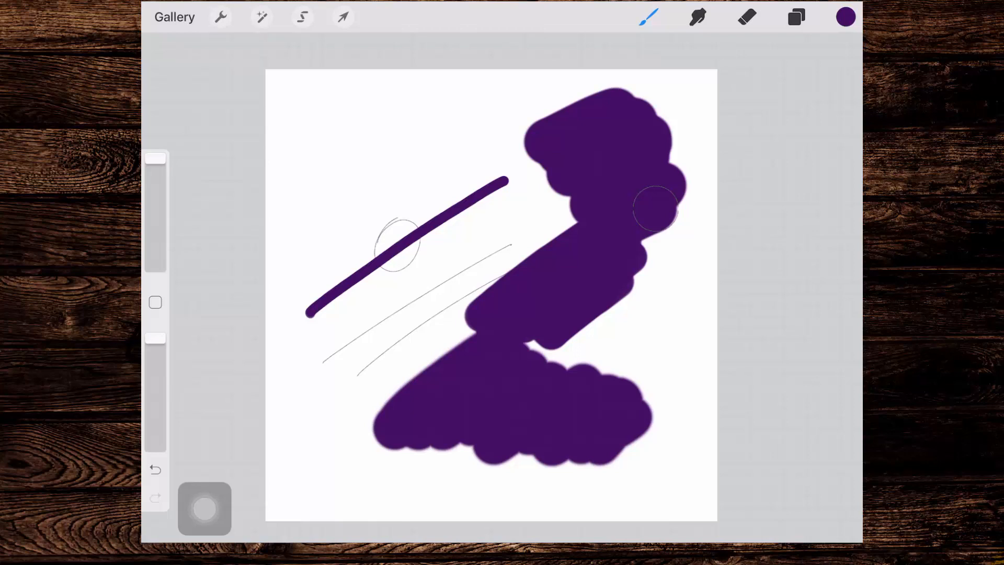
left_click(796, 17)
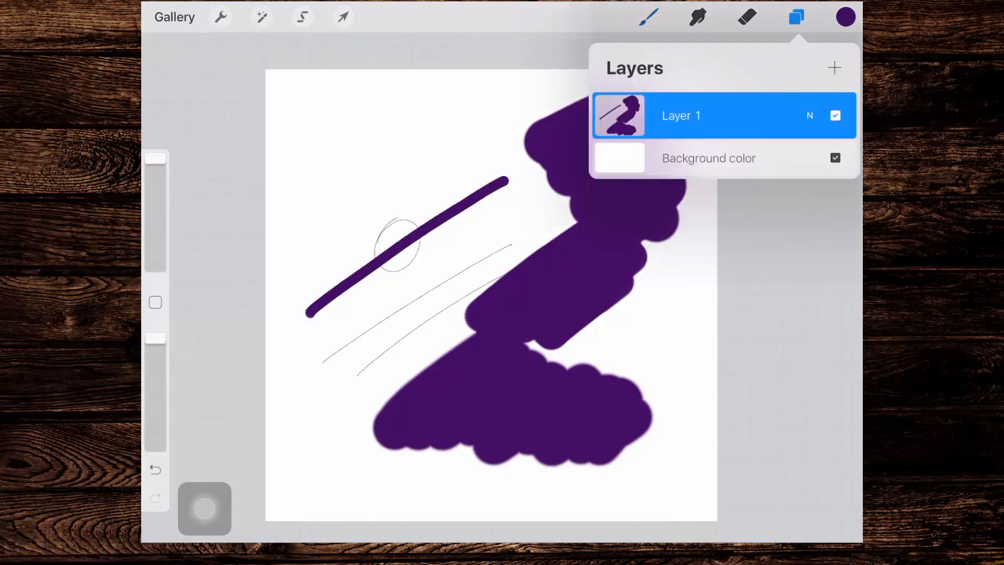